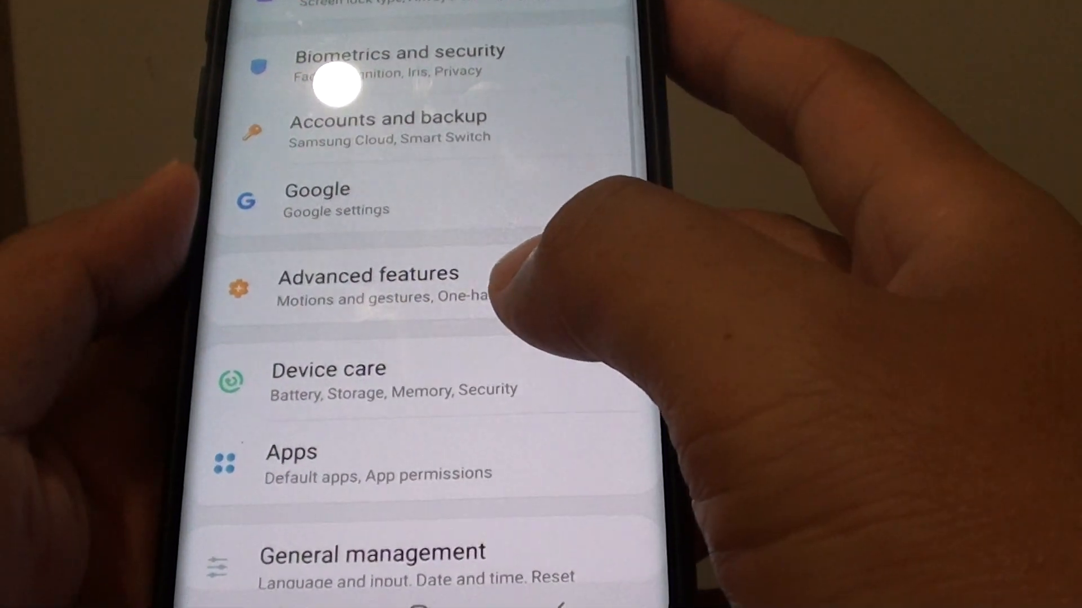
Scroll through Settings to reach Accounts and backup and the external storage transfer option
scroll("down", 3)
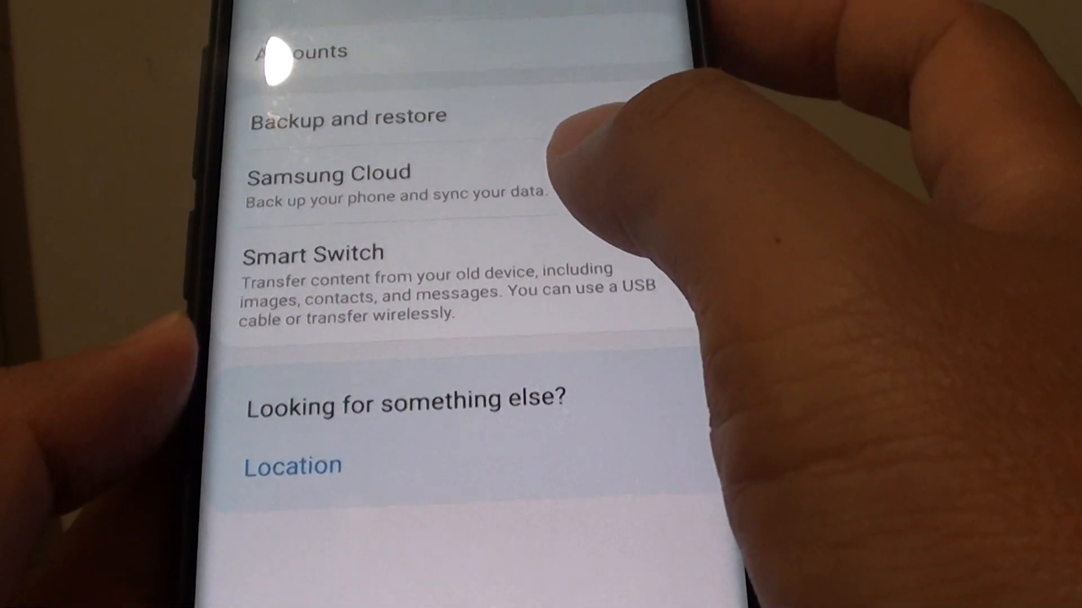
scroll("down", 3)
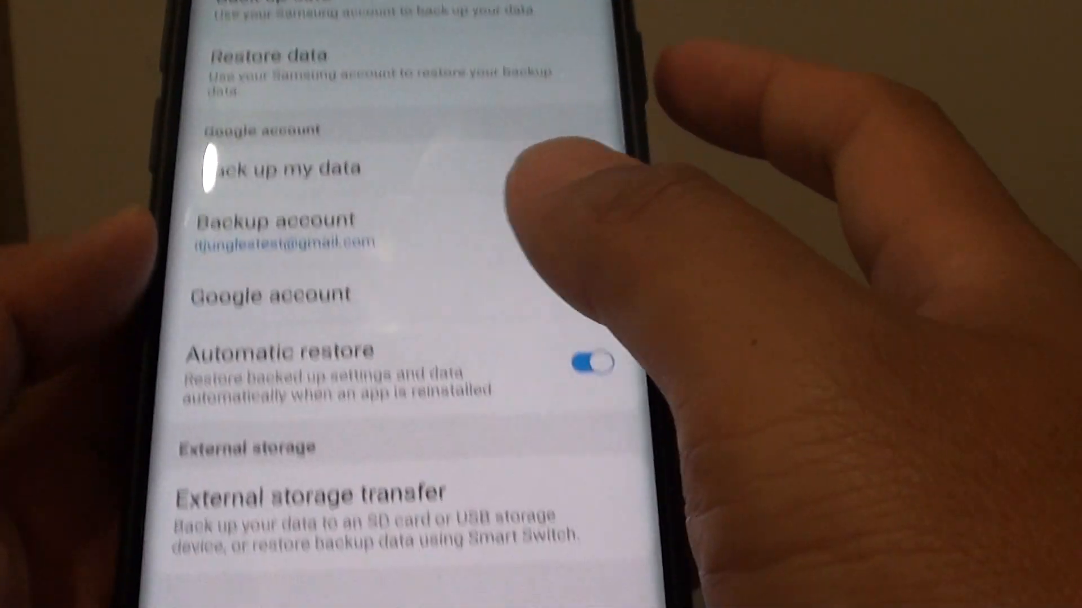
scroll("down", 3)
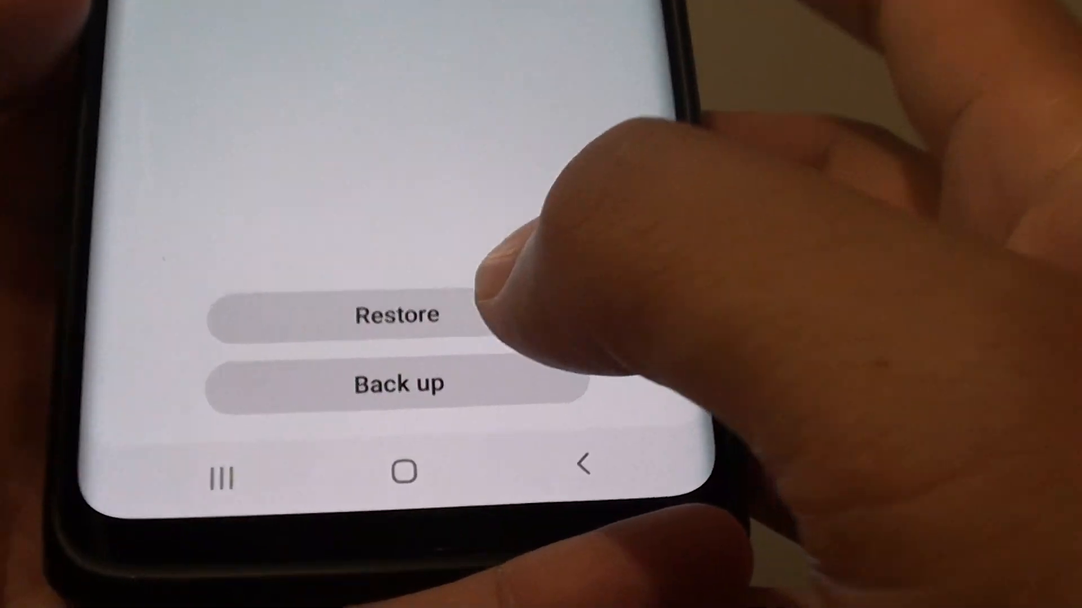
Choose Restore and start restoring the backup found on external storage
left_click(396, 314)
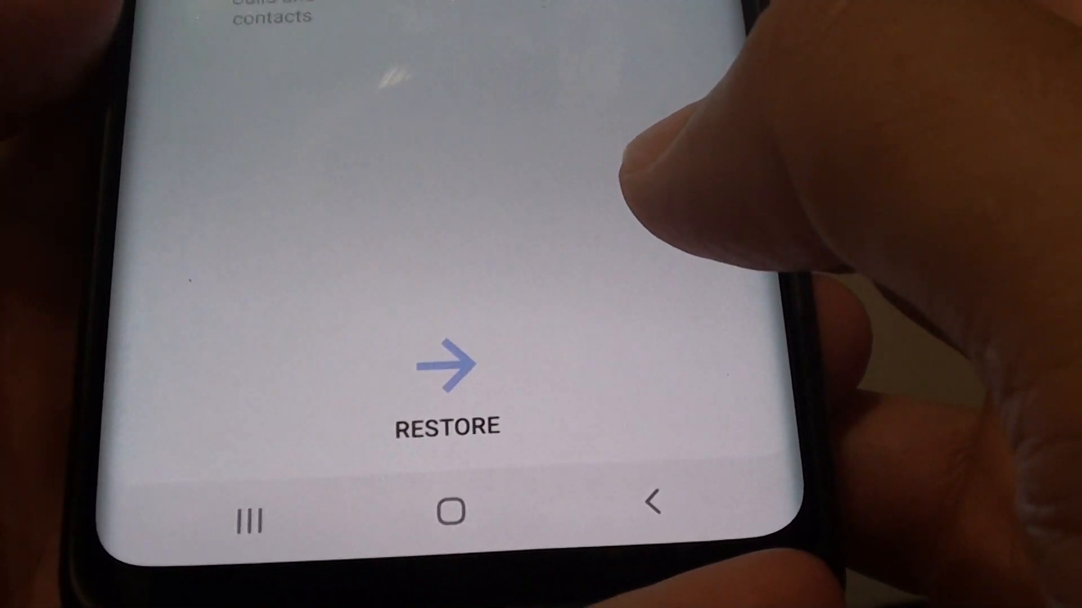
left_click(447, 362)
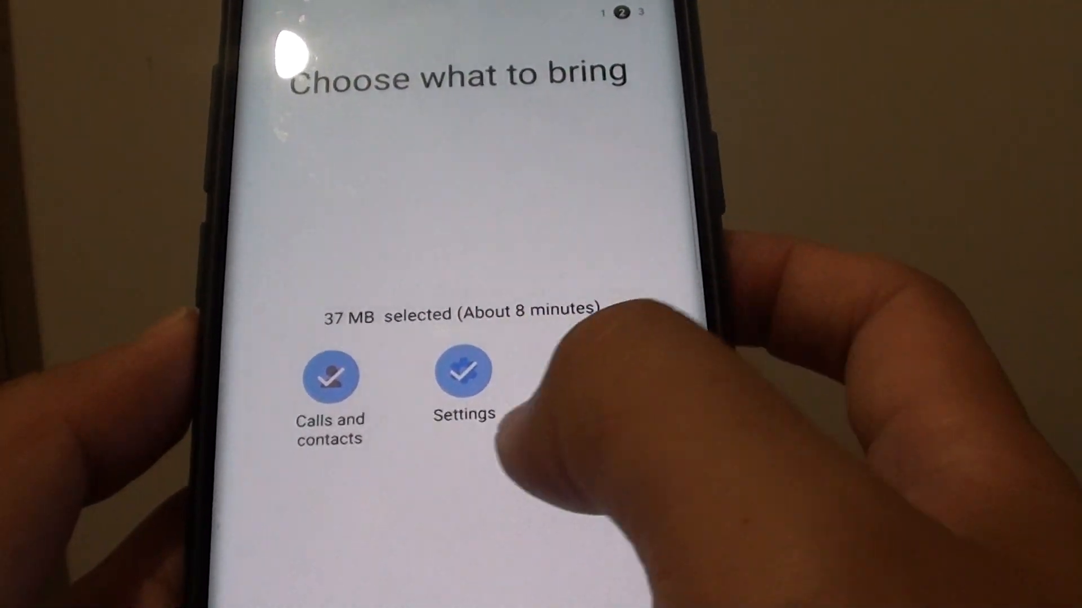
Uncheck Settings, leaving only Calls and contacts (6 MB) selected
left_click(462, 376)
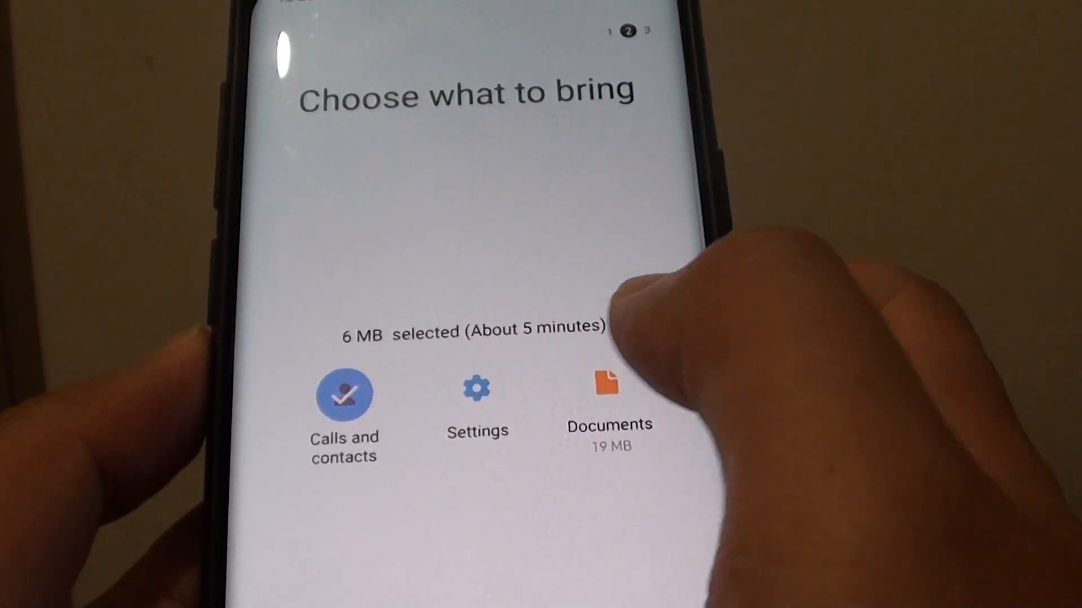